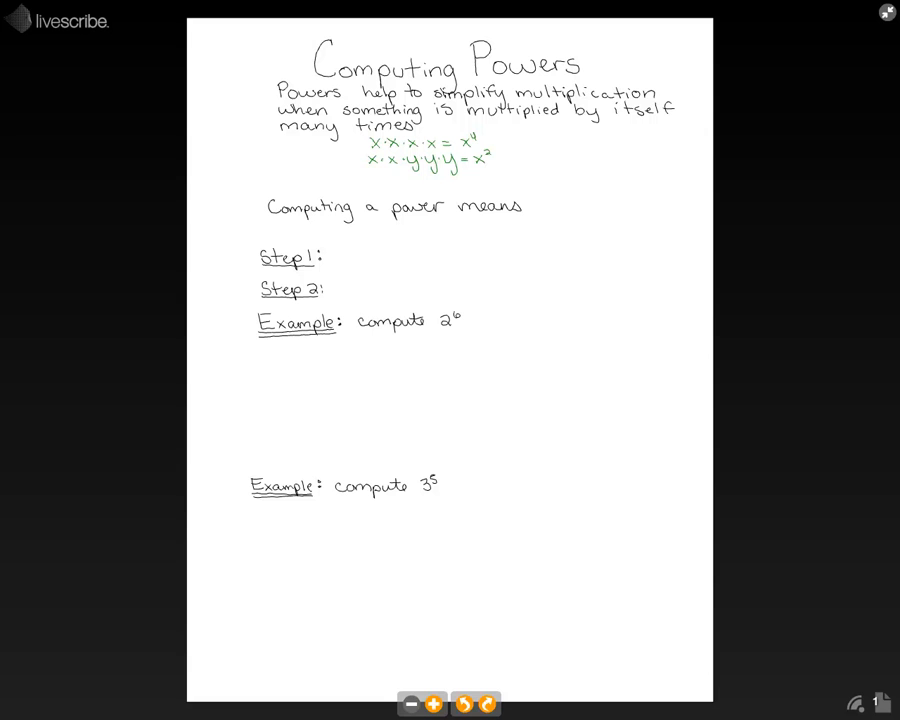
text(y³)
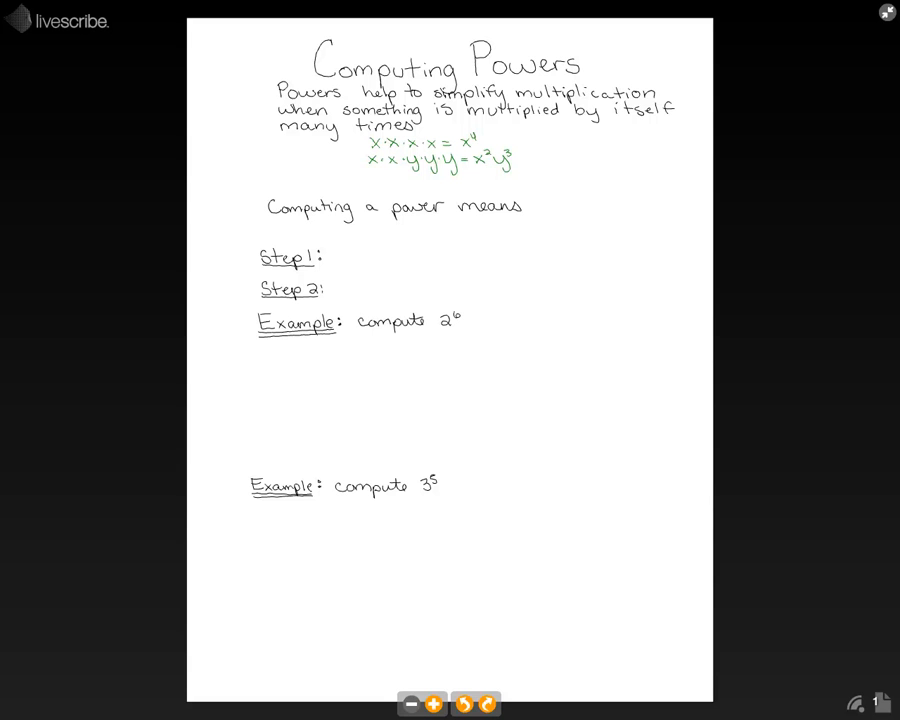
text(we)
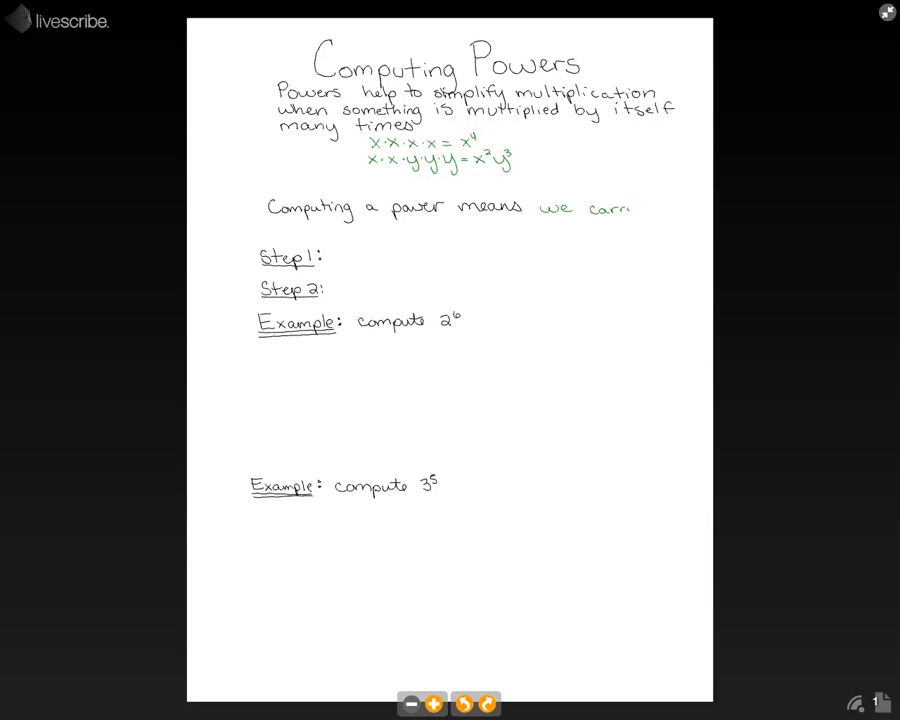
text(carry out)
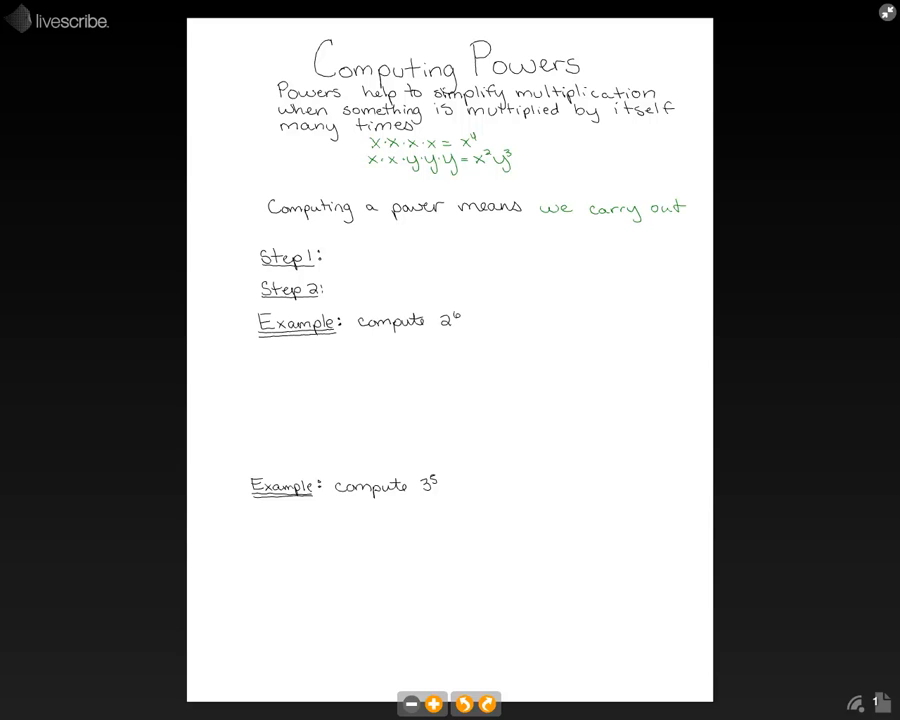
text(them)
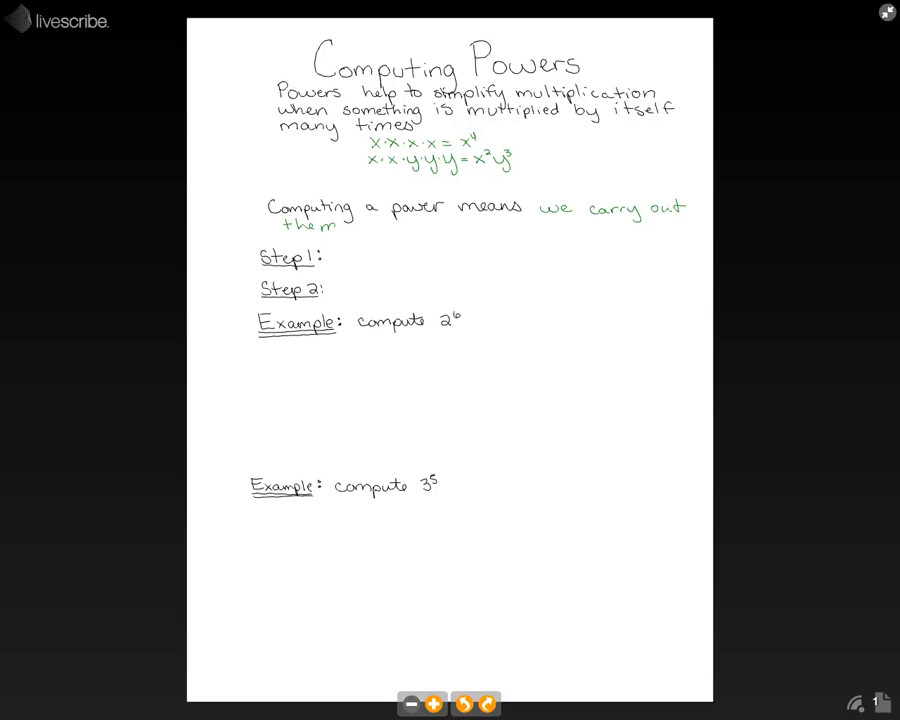
text(multip)
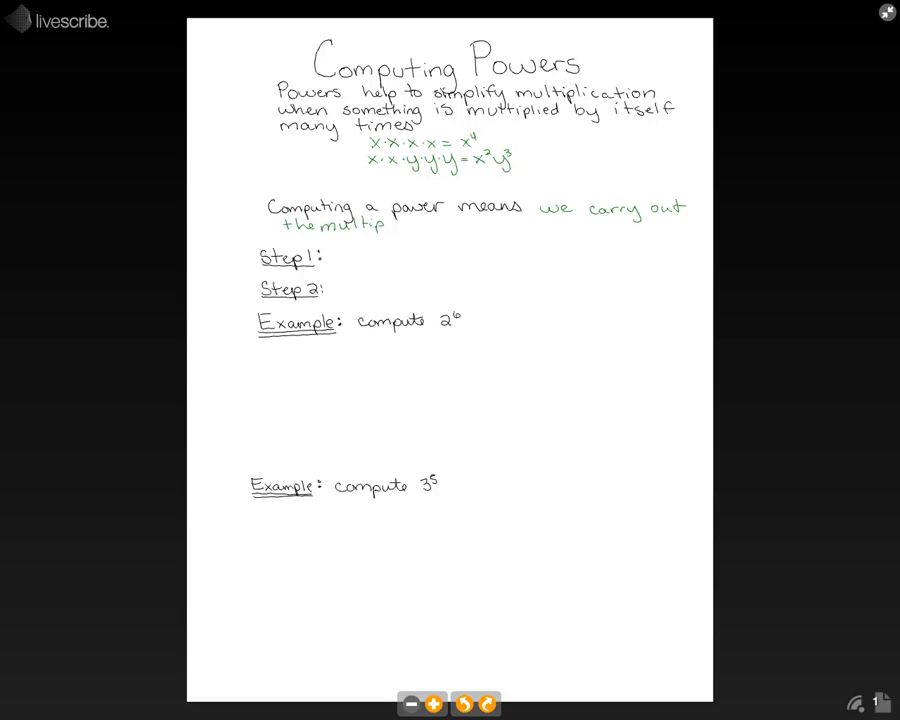
text(licat)
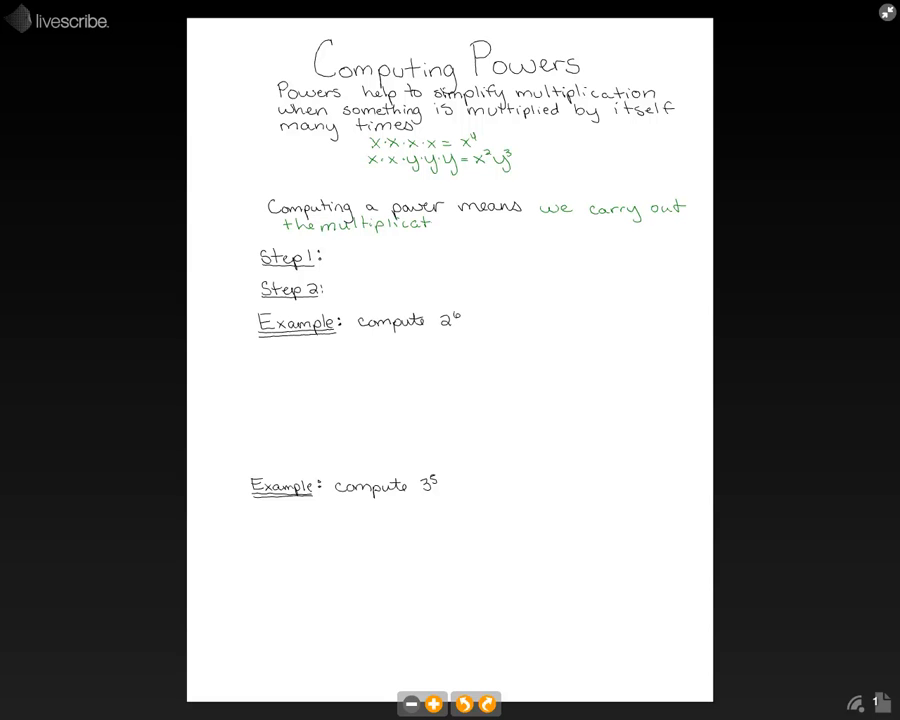
text(ion)
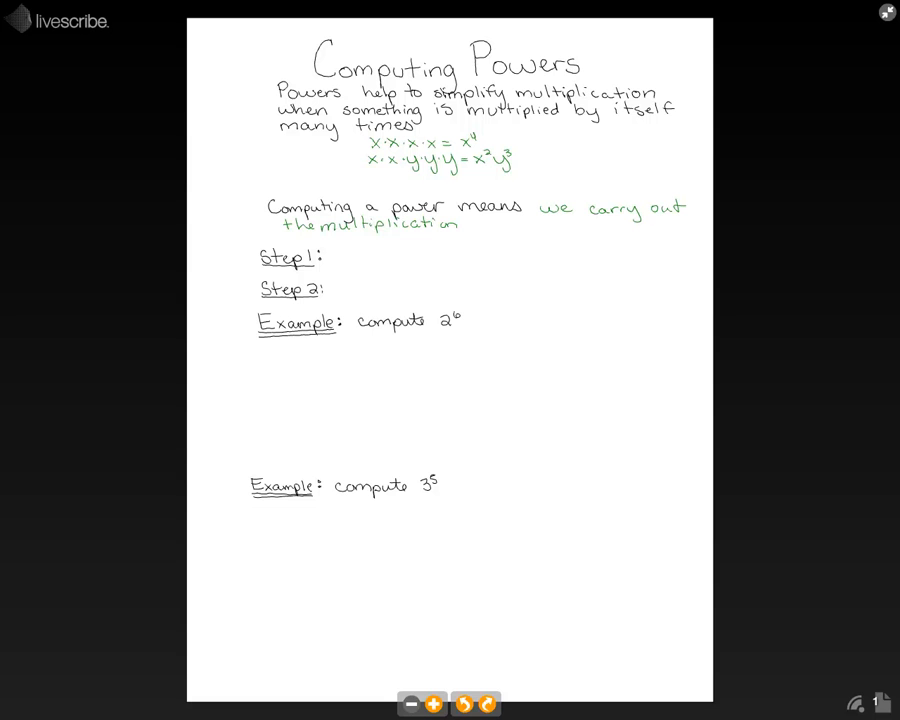
text(write out)
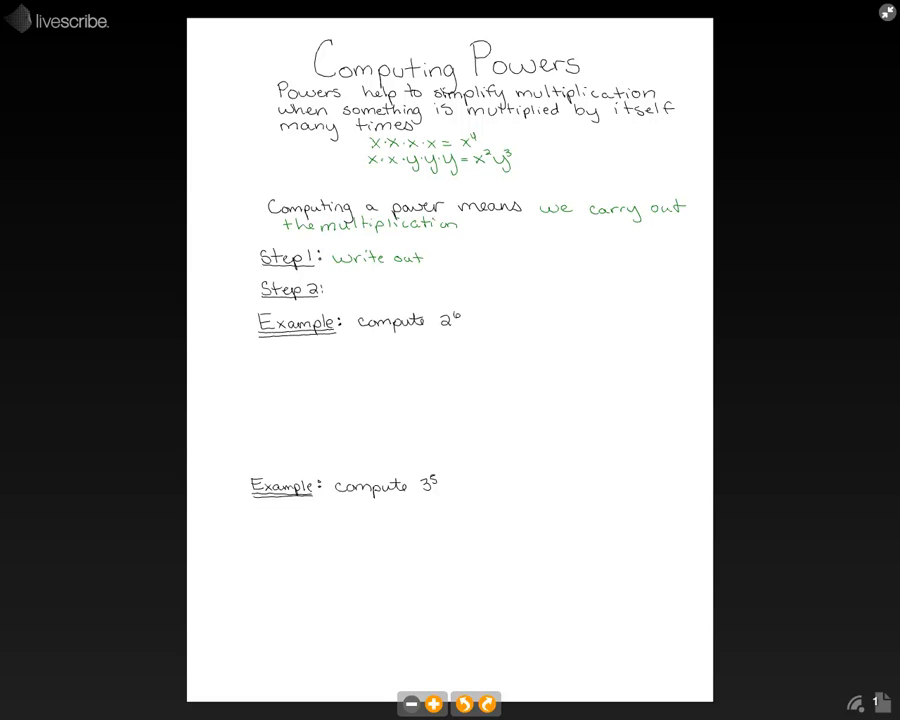
text(or expand)
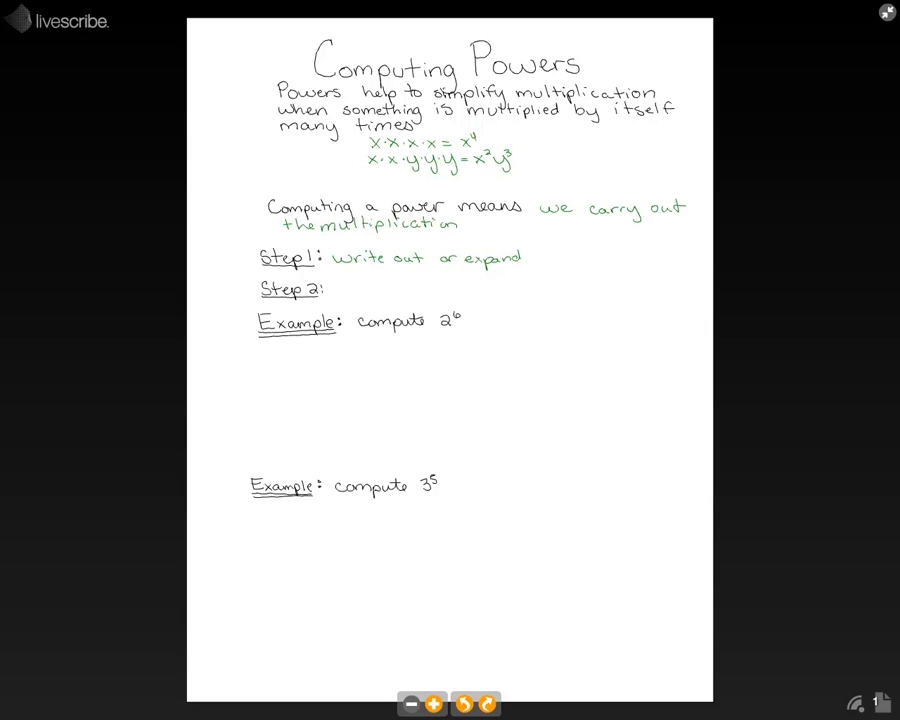
text(the)
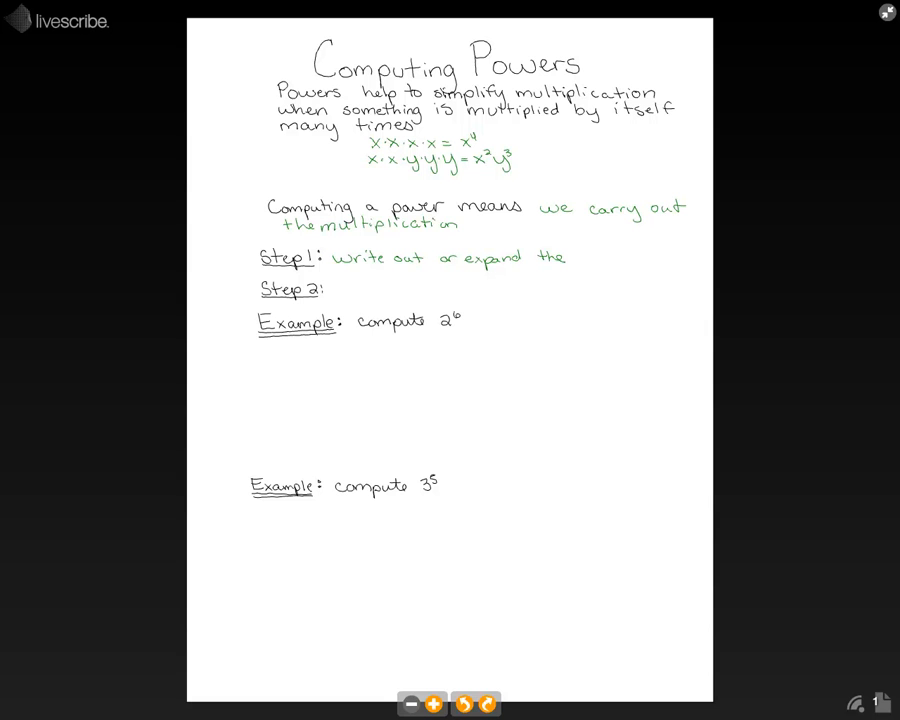
text(power)
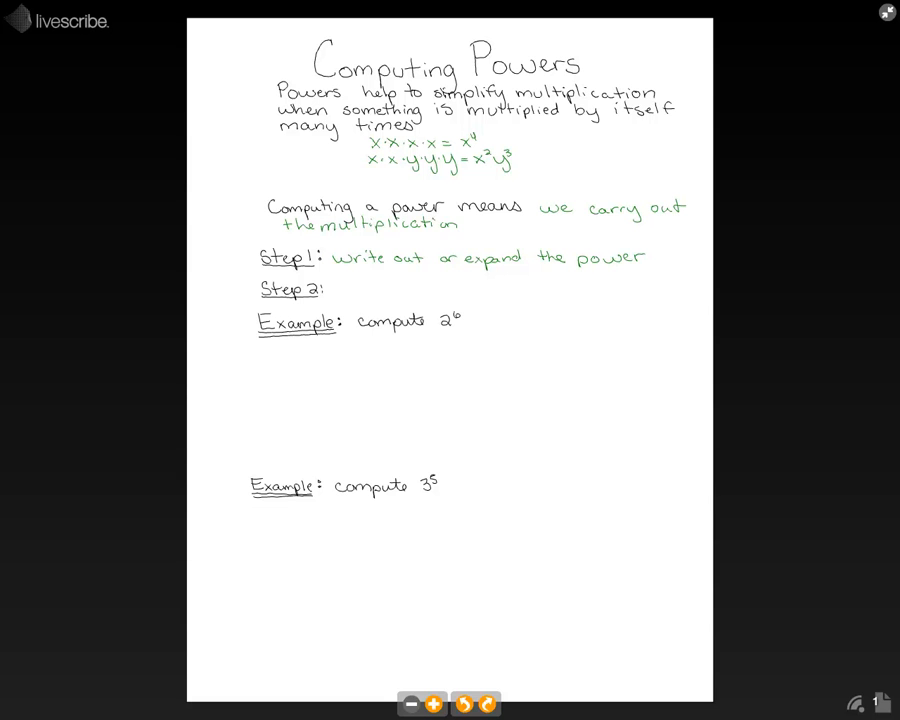
text(multiply th)
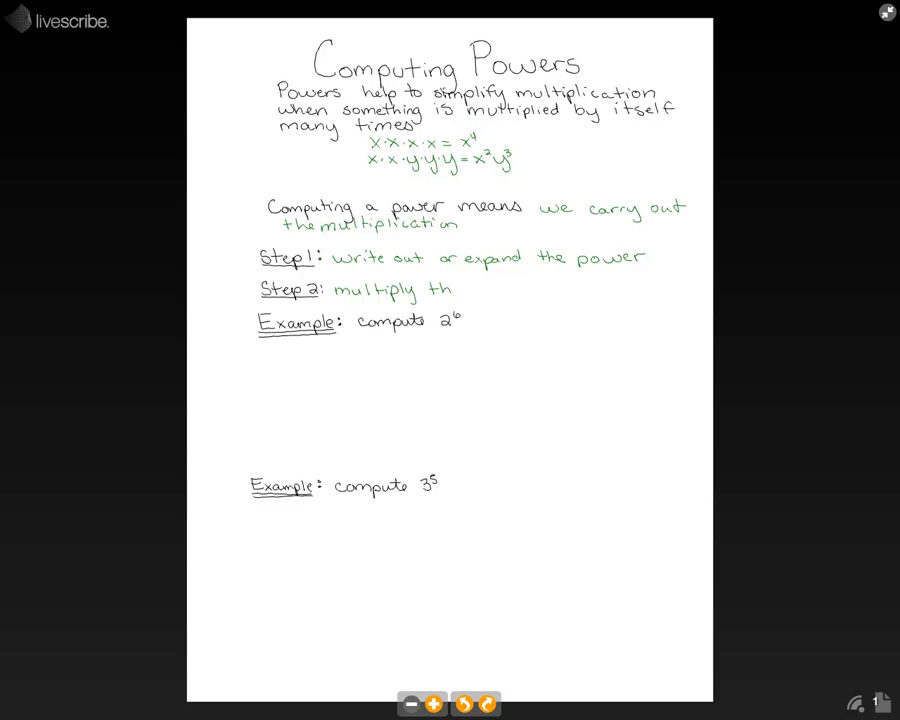
text(rough)
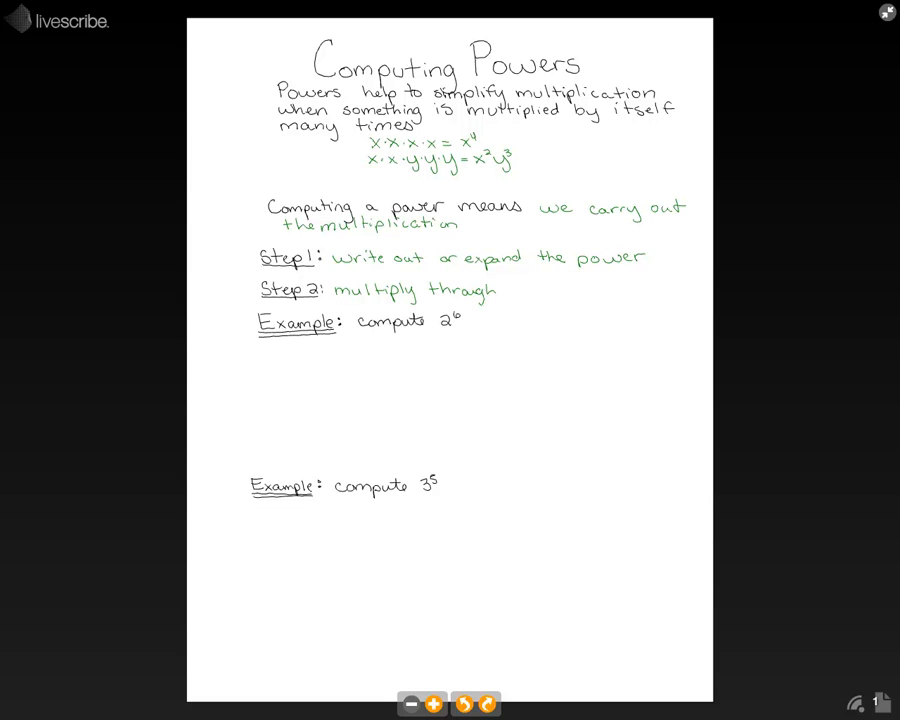
text(the n)
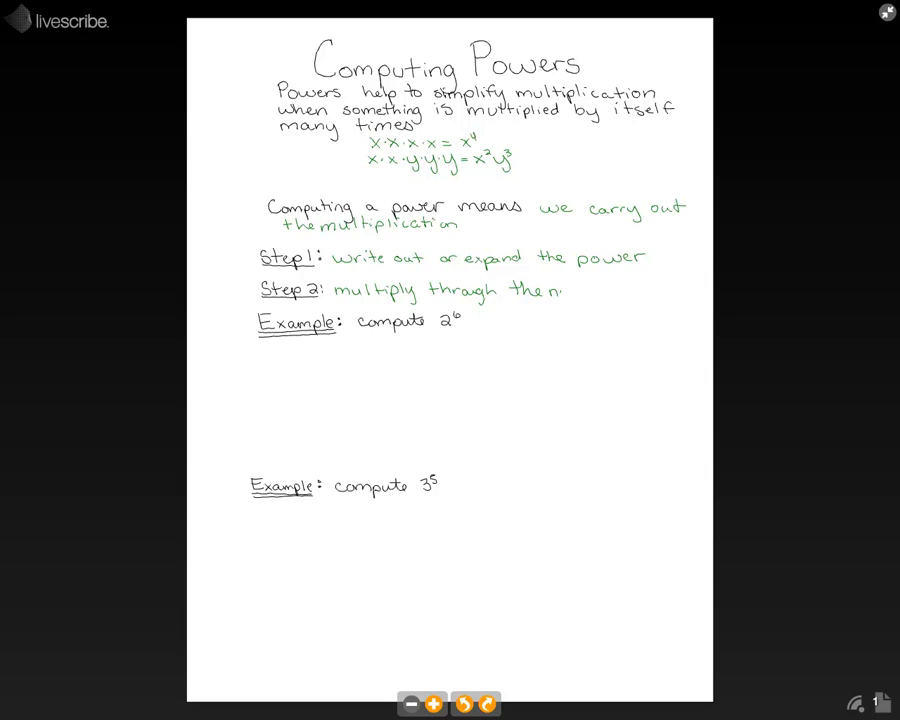
text(numbers)
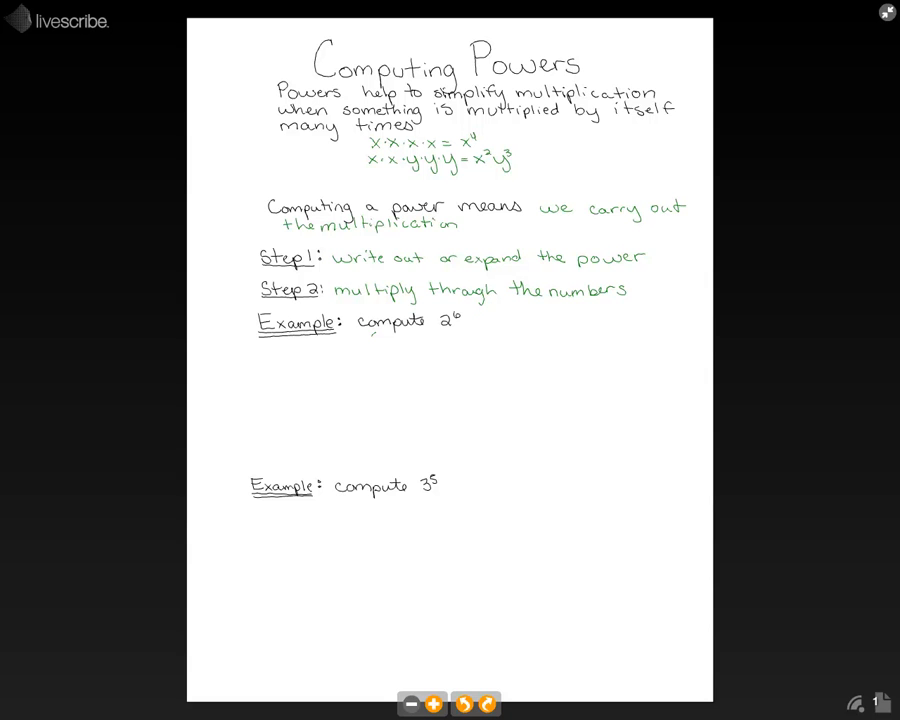
text(2·2·2·)
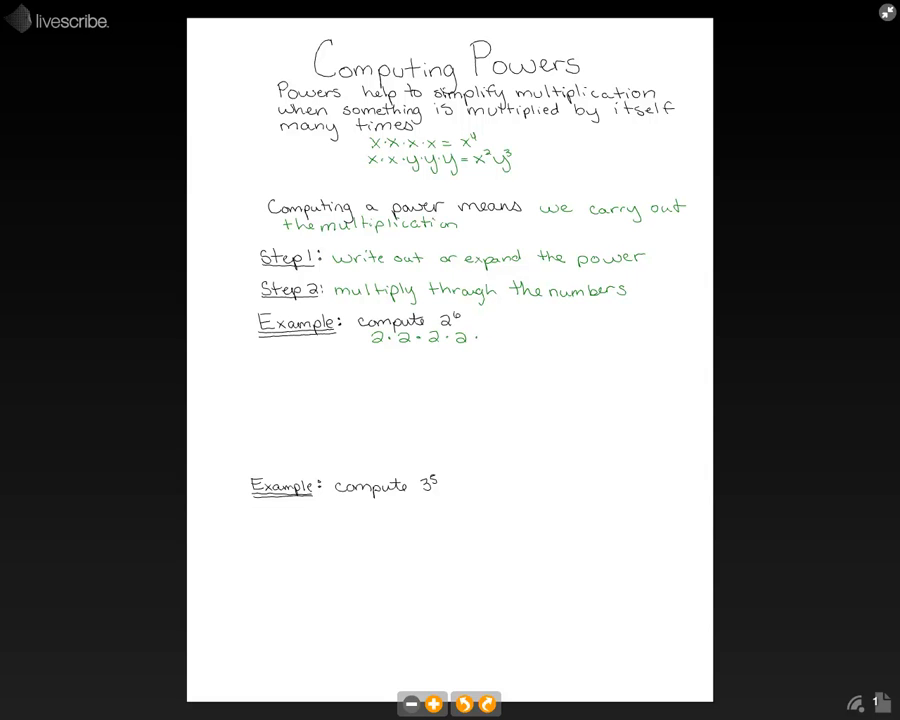
text(2·2)
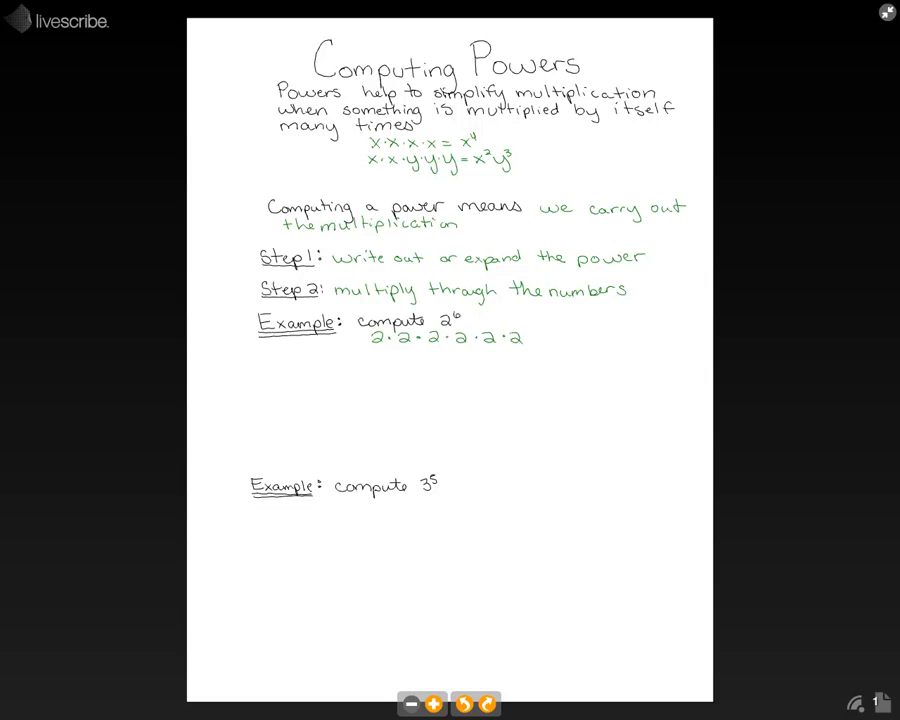
text(m)
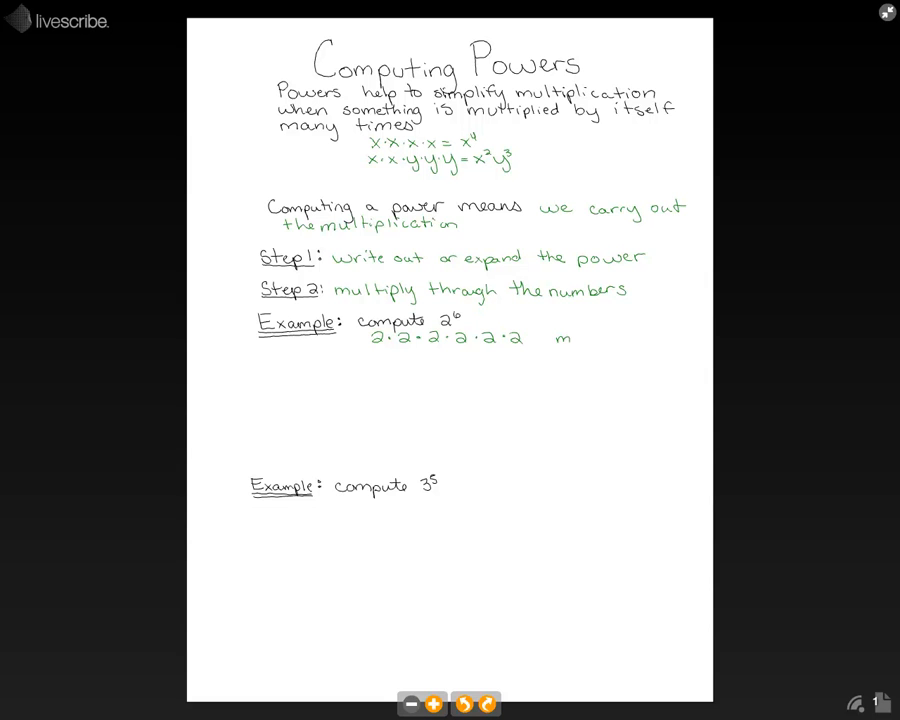
text(ultiplication trees)
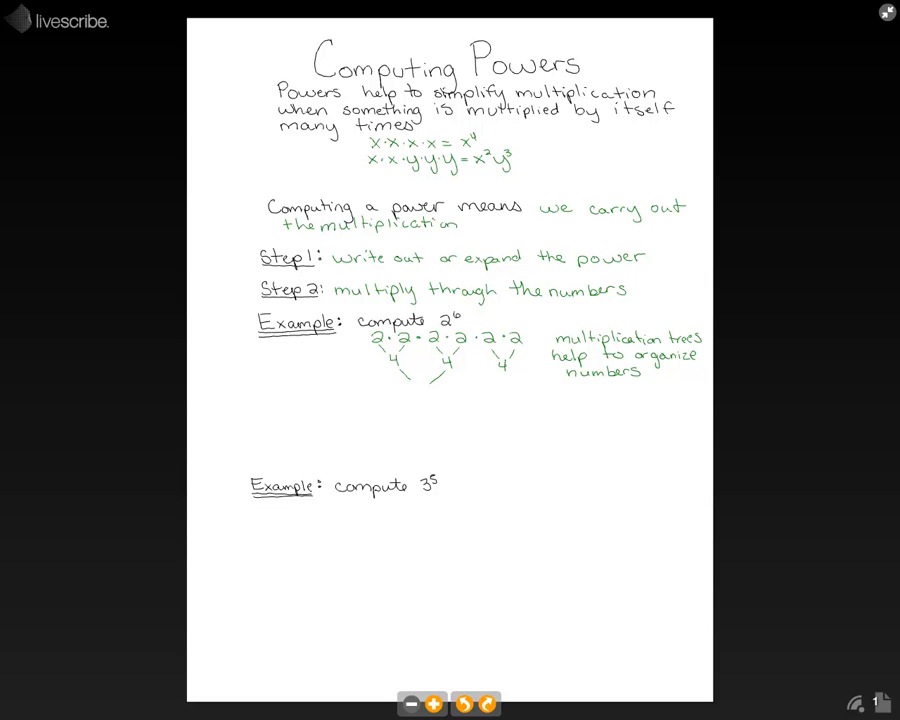
text(16)
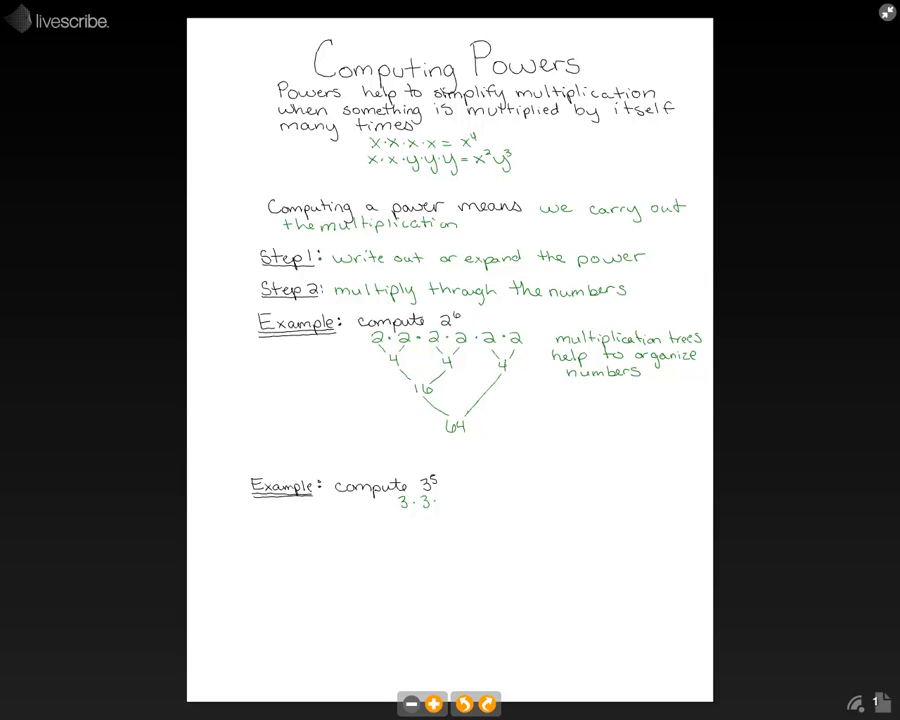
text(·3·3·)
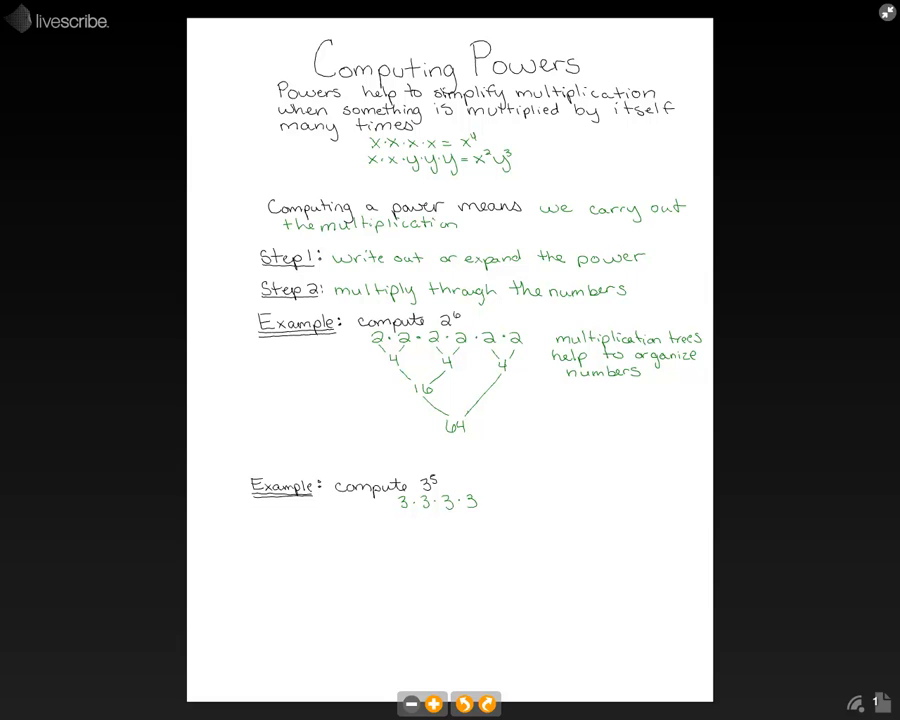
text(3·3)
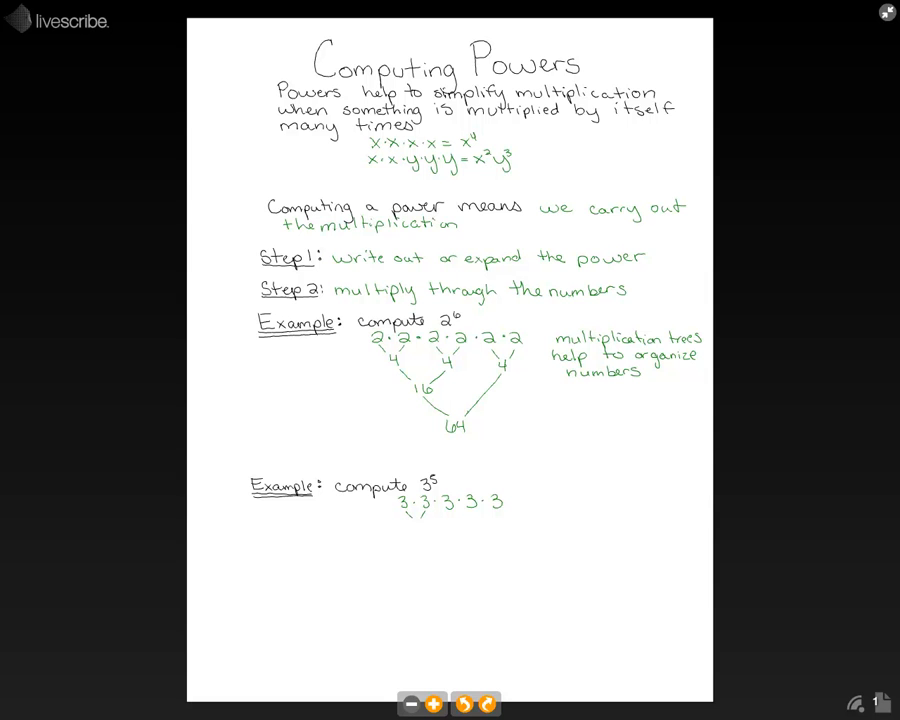
text(9)
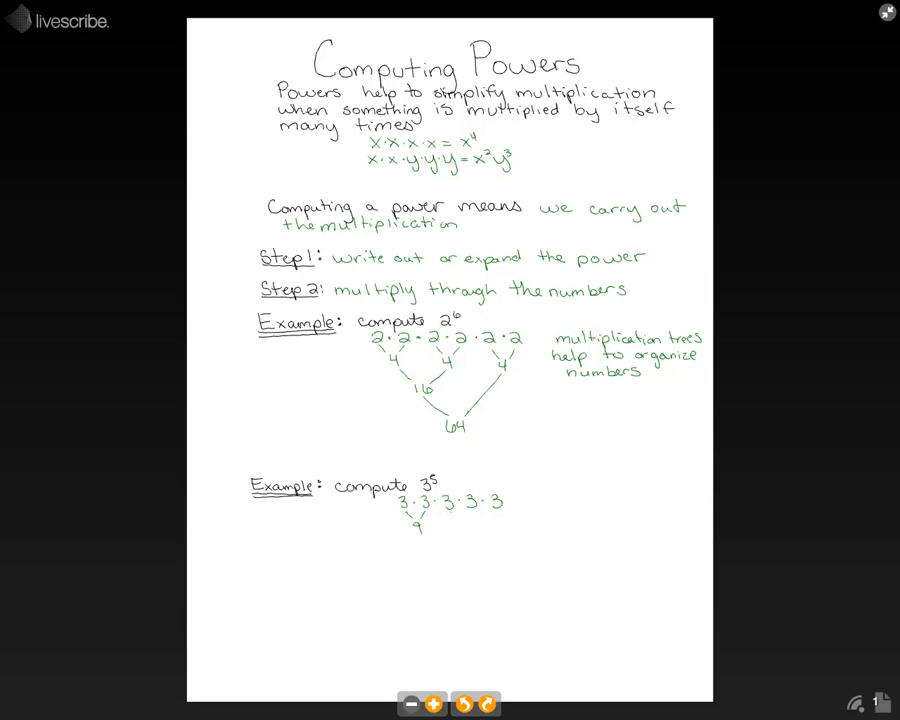
text(9)
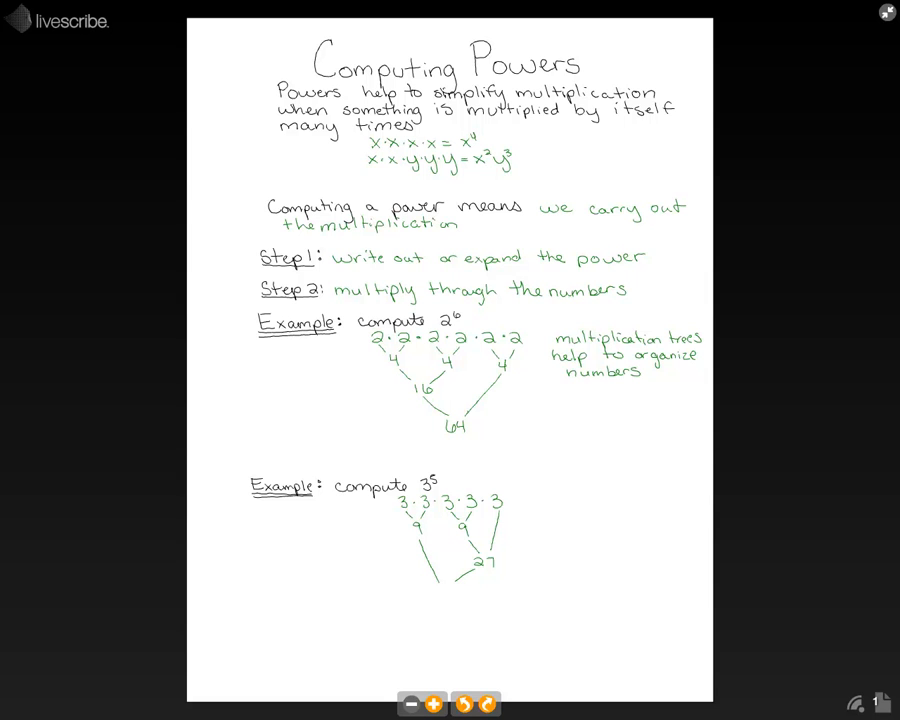
text(24)
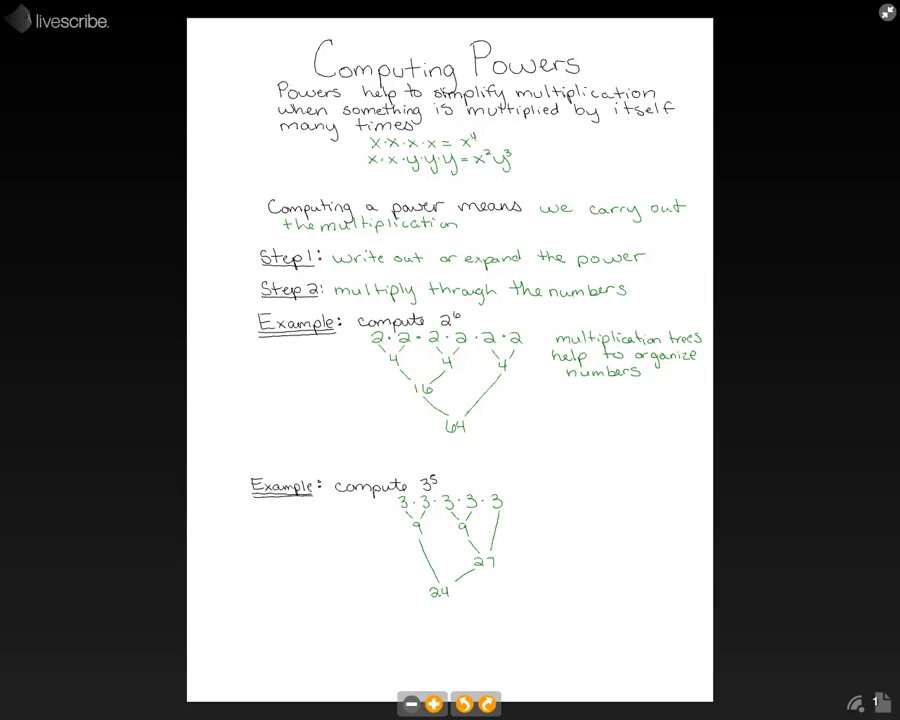